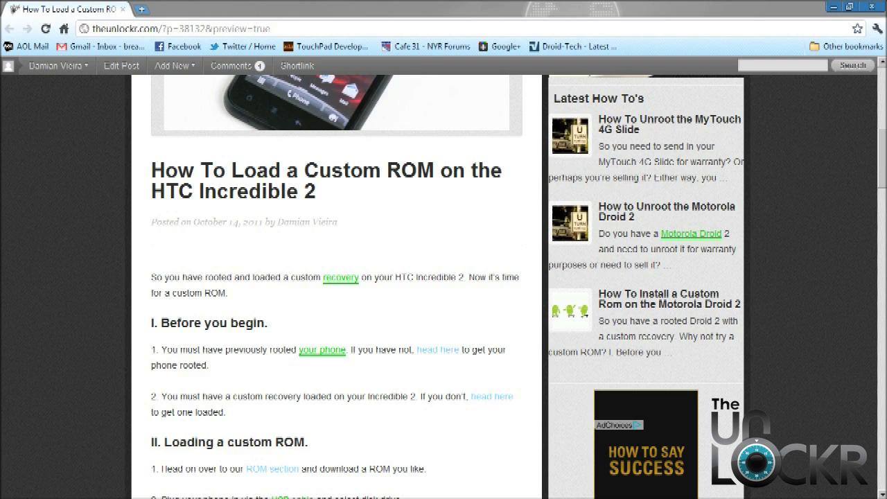
Scroll the TheUnlockr article down to section II, the numbered steps for loading a custom ROM
scroll("down", 3)
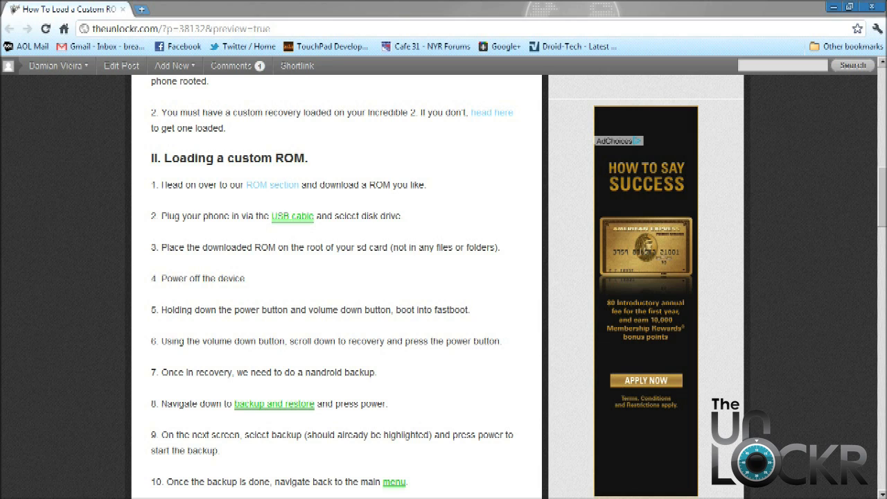
left_click(272, 185)
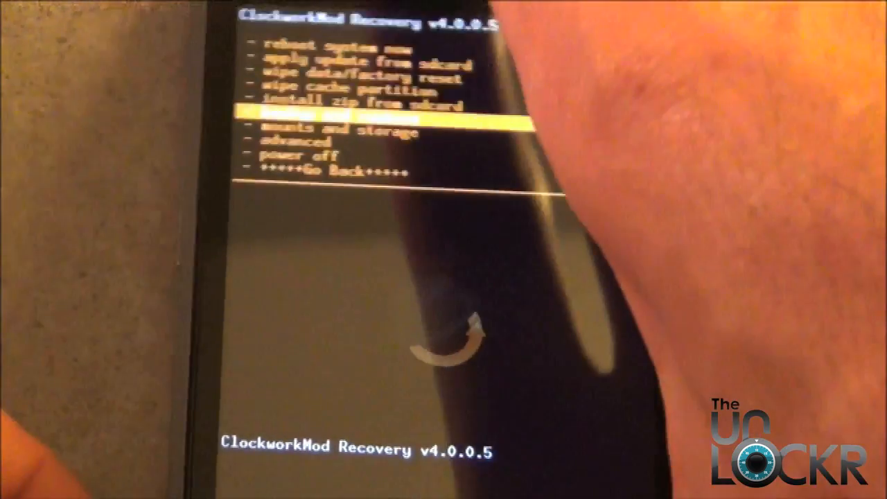
Select backup and restore from the recovery main menu to reach the Nandroid options
left_click(332, 114)
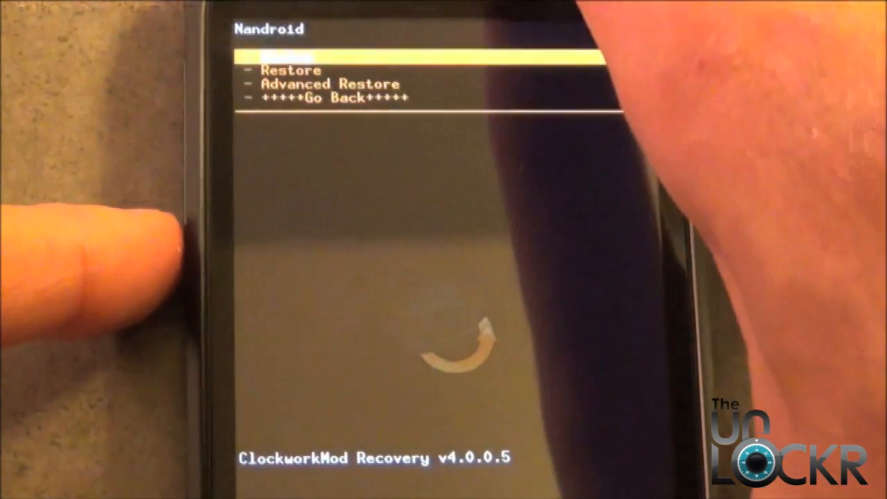